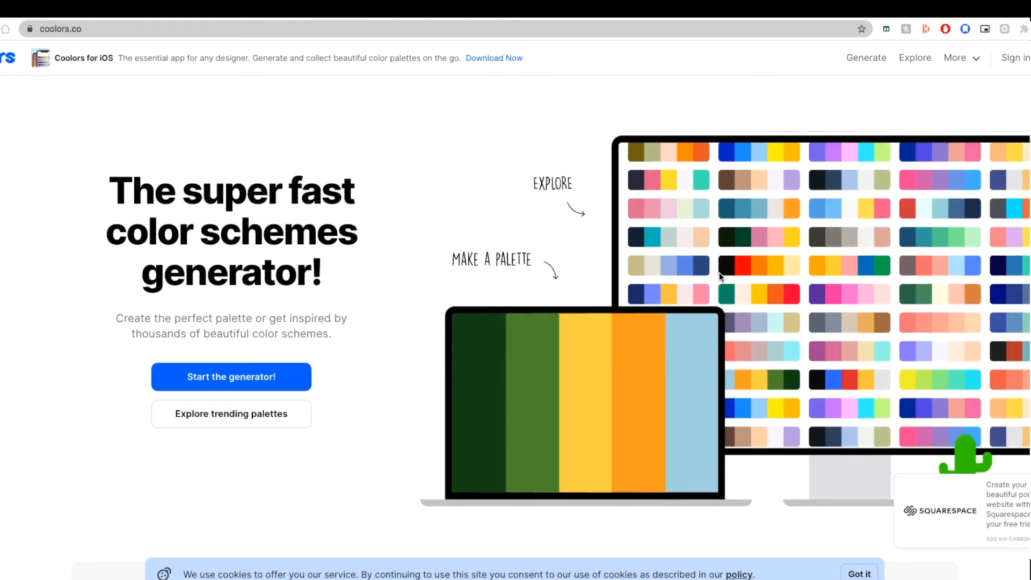
Browse Coolors palettes and fill Canva page 2 with pastel aqua #A6EDE9
{"action": "scroll", "scroll_direction": "down", "scroll_amount": 3}
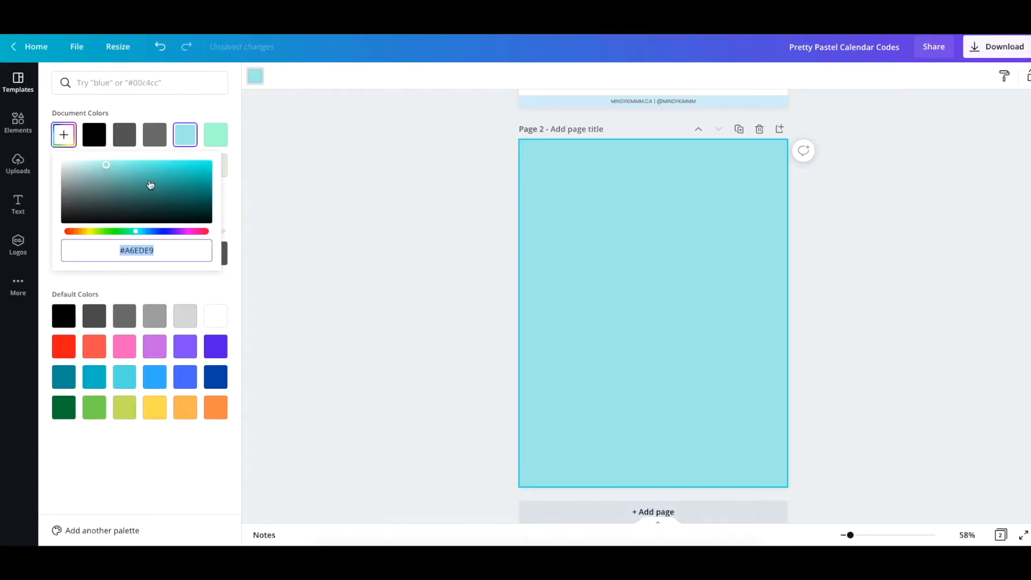
{"action": "left_click_drag", "start_coordinate": [135, 231], "coordinate": [126, 235]}
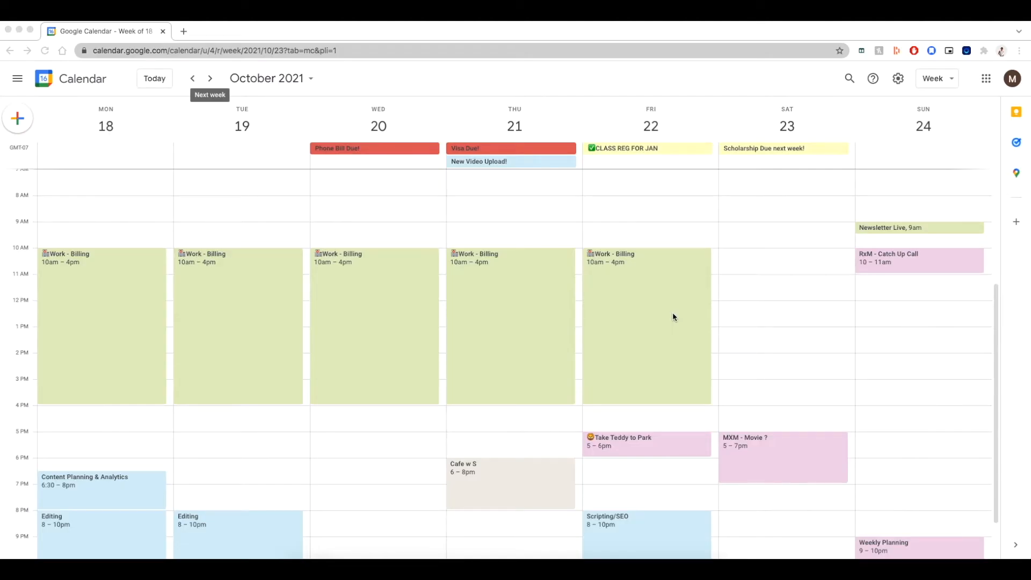
{"action": "mouse_move", "coordinate": [669, 289]}
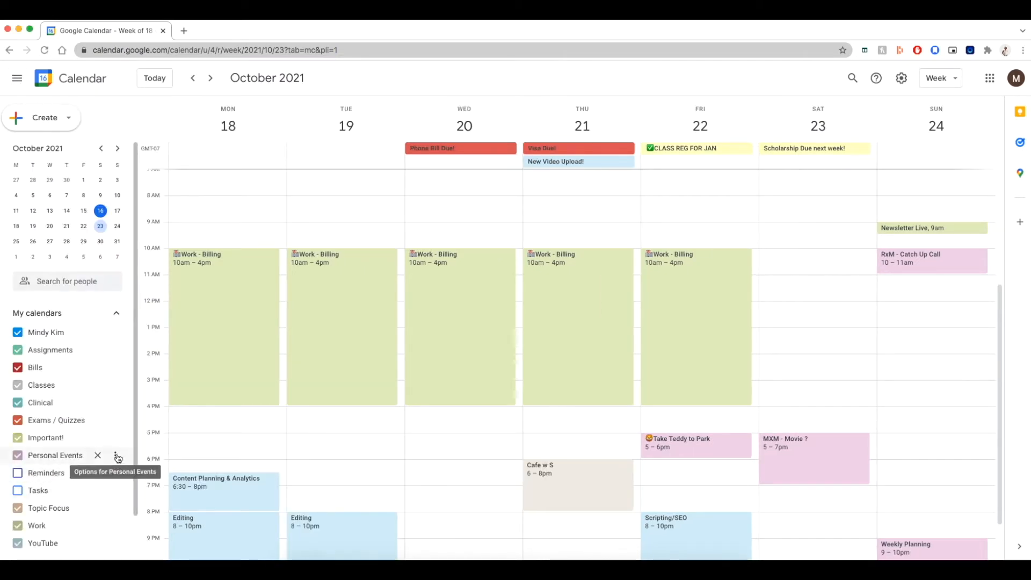
Open the Personal Events calendar options and start adding a custom colour
{"action": "left_click", "coordinate": [117, 455]}
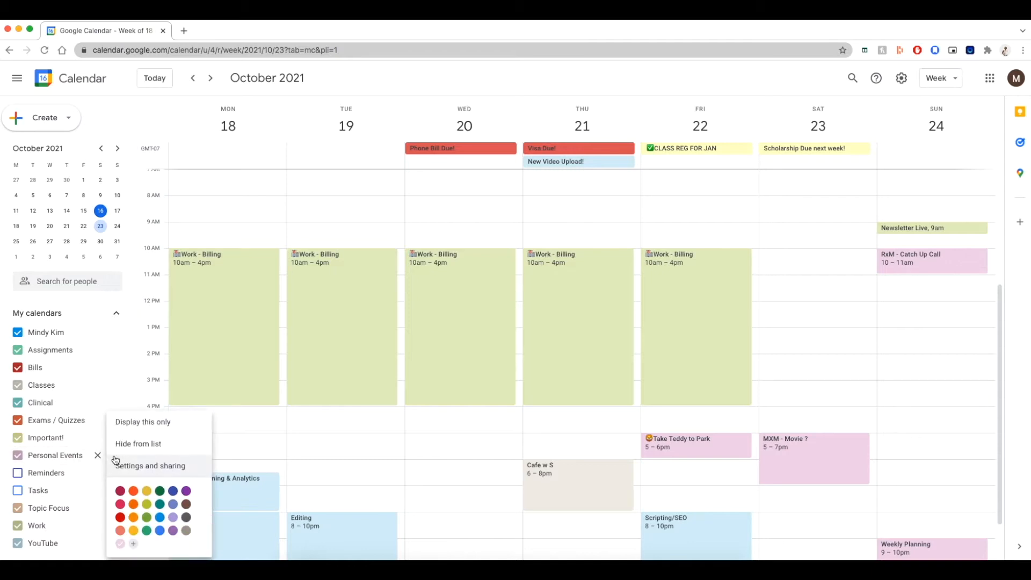
{"action": "mouse_move", "coordinate": [133, 544]}
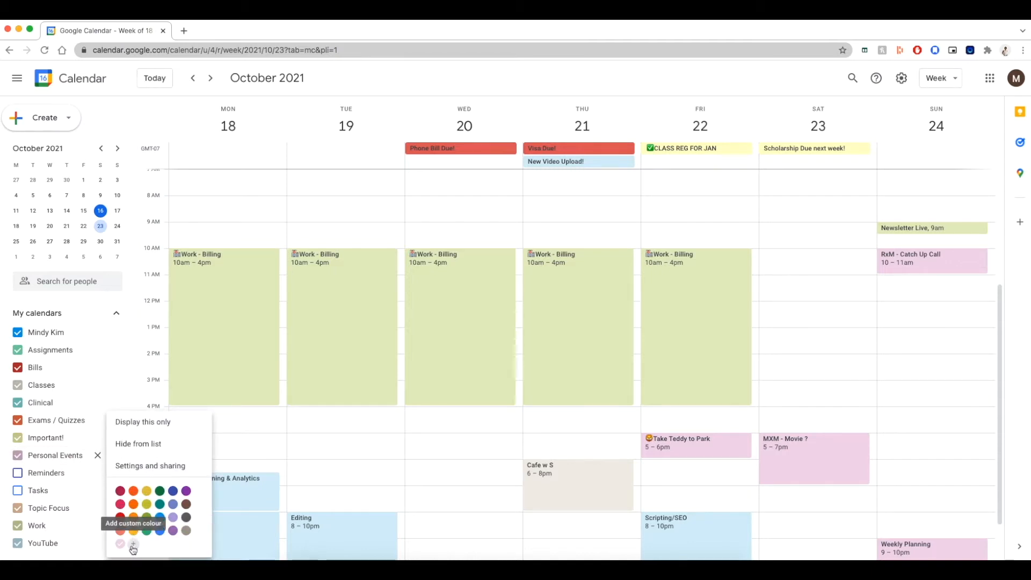
{"action": "left_click", "coordinate": [132, 545]}
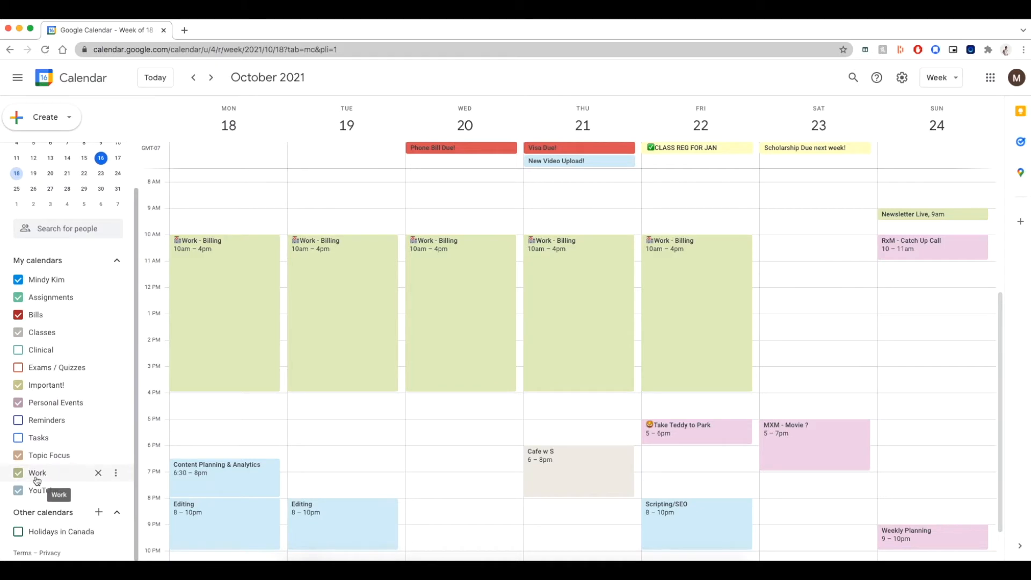
{"action": "mouse_move", "coordinate": [43, 490]}
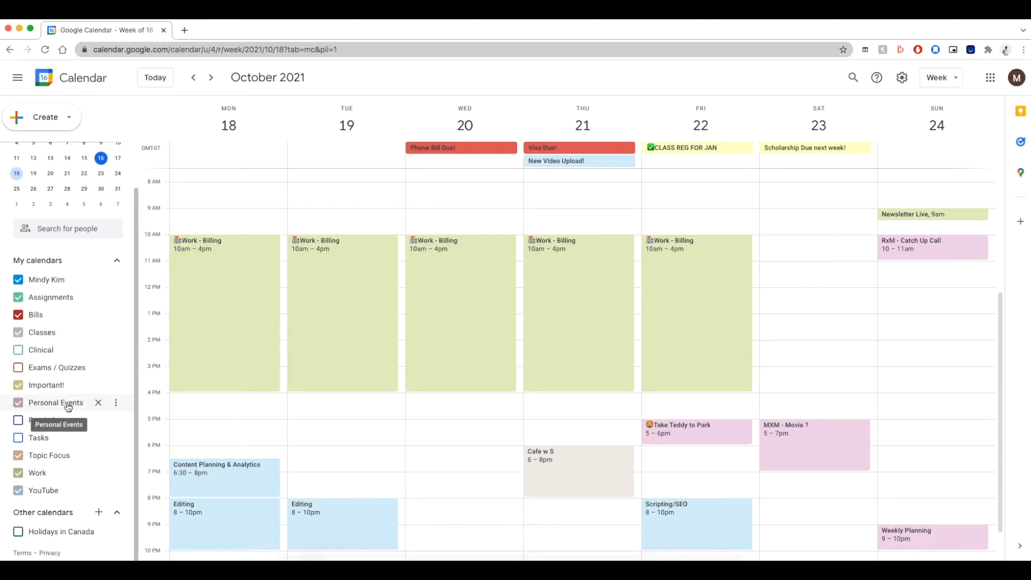
{"action": "left_click", "coordinate": [210, 79]}
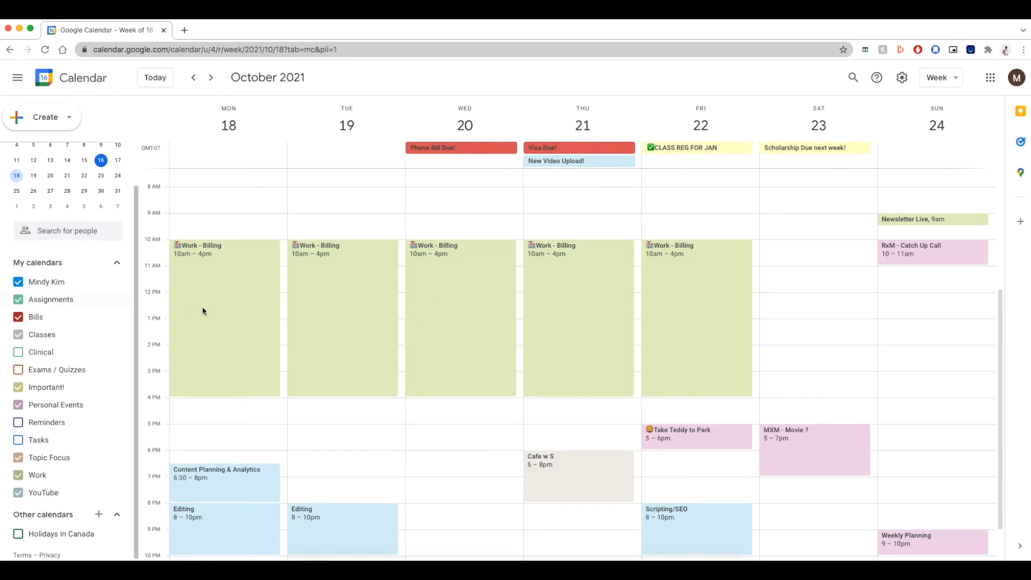
{"action": "left_click", "coordinate": [17, 475]}
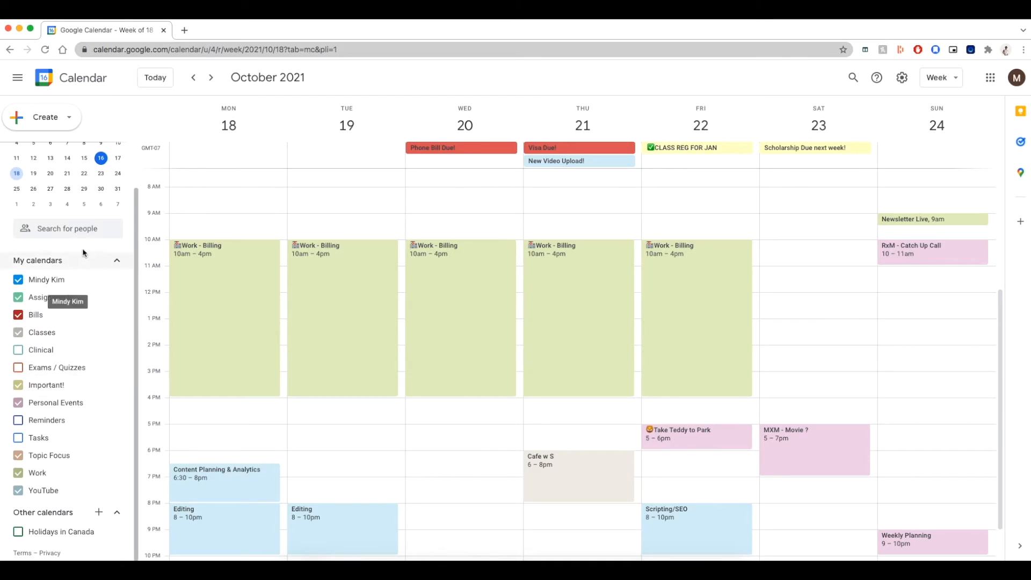
{"action": "mouse_move", "coordinate": [84, 366]}
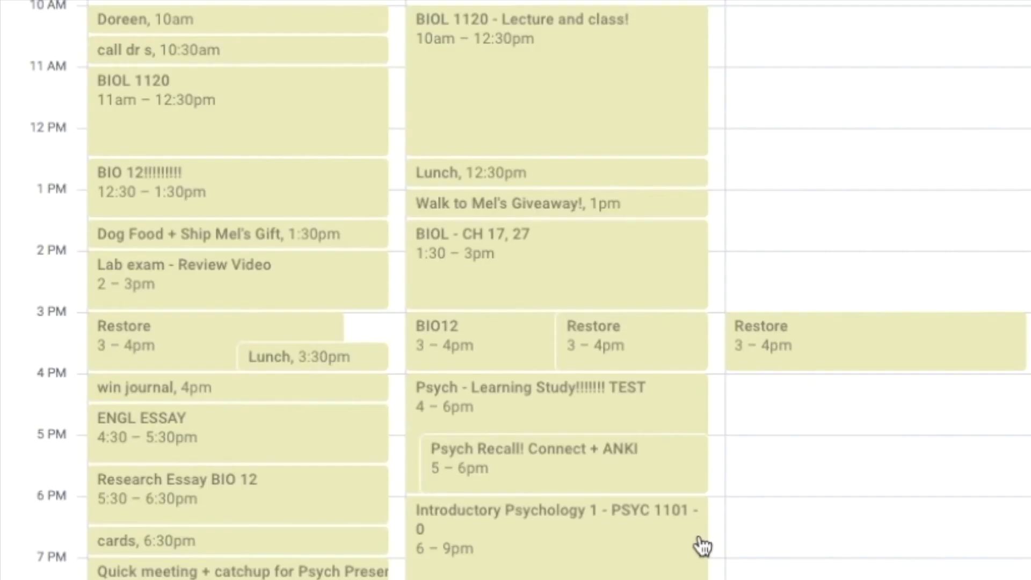
Scroll through the 27 October–2 November week of olive-yellow study and class events
{"action": "scroll", "scroll_direction": "down", "scroll_amount": 3}
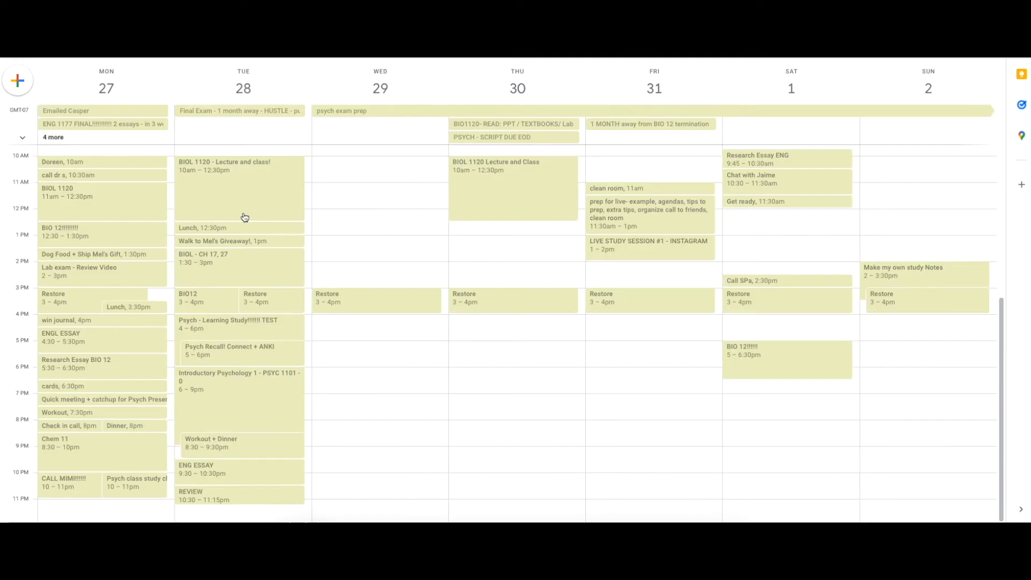
{"action": "mouse_move", "coordinate": [467, 173]}
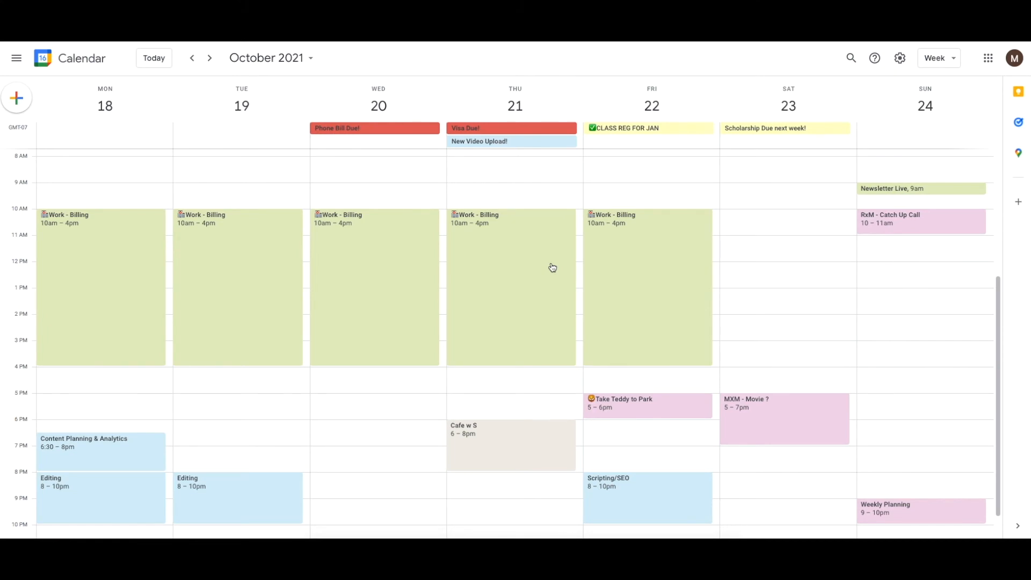
{"action": "mouse_move", "coordinate": [345, 134]}
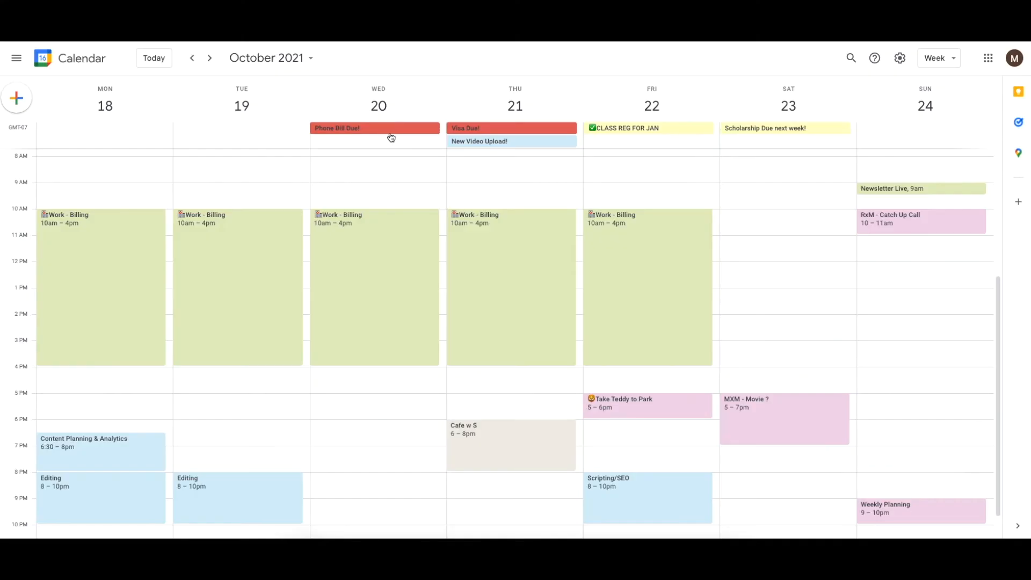
Return to the 18–24 October week and draft a Monday 9am Meeting on Work
{"action": "left_click", "coordinate": [100, 194]}
{"action": "type", "text": "Meeting"}
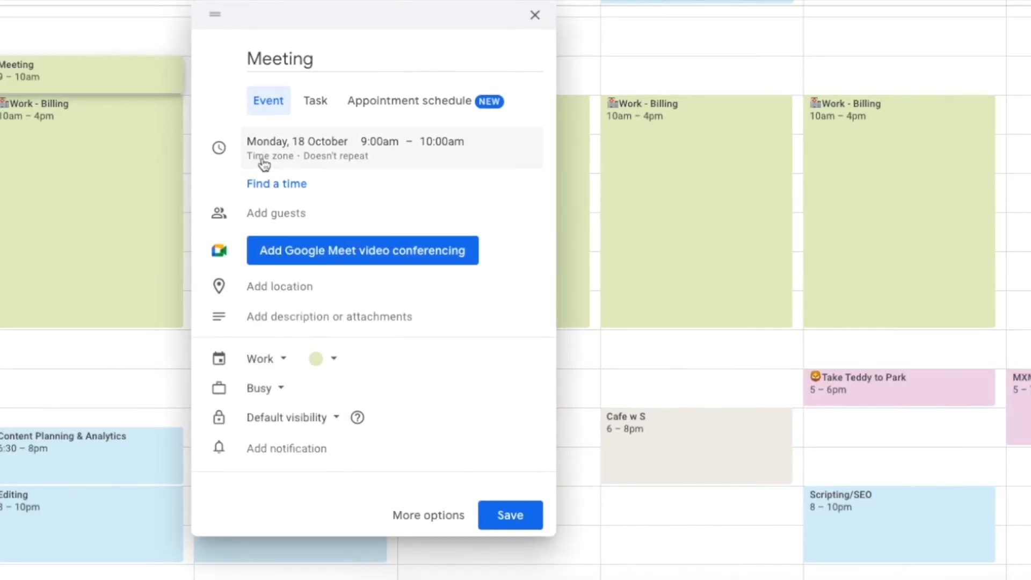
Make the Monday 9–10am Work Meeting repeat every weekday, Monday to Friday
{"action": "left_click", "coordinate": [317, 156]}
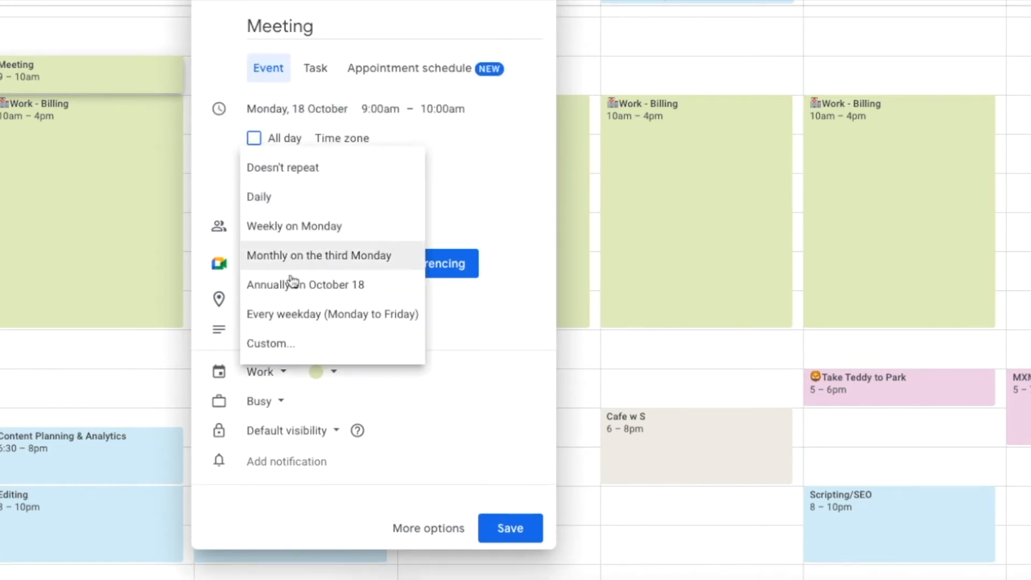
{"action": "left_click", "coordinate": [510, 528]}
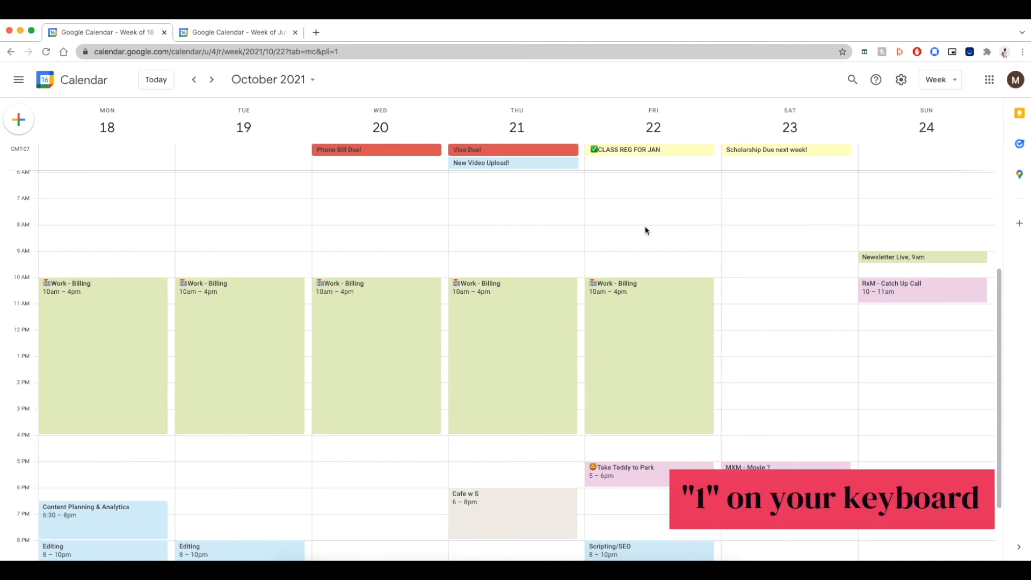
Use shortcut 1 for the Friday 22 October day view, then m for November 2021
{"action": "key", "text": "1"}
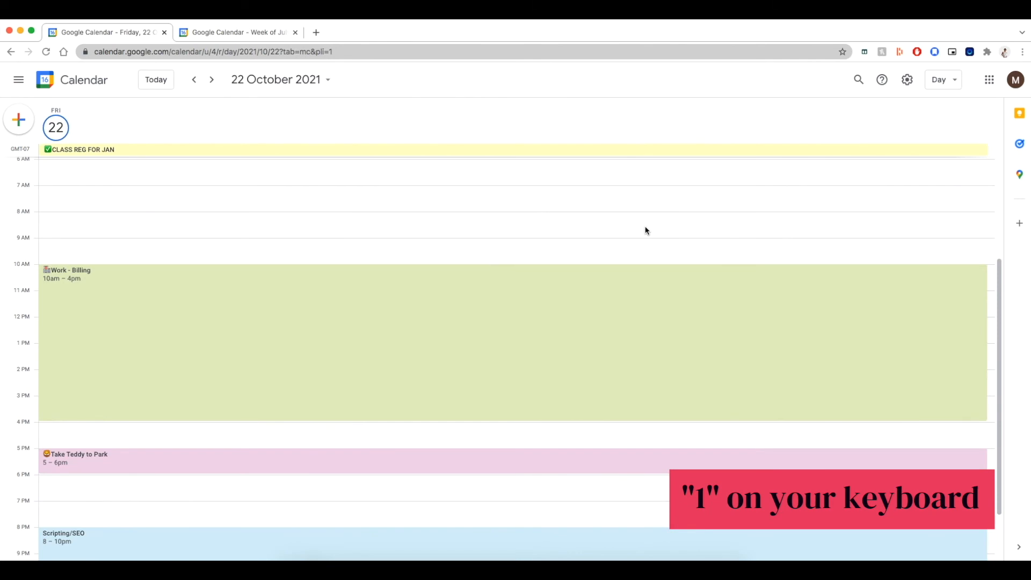
{"action": "key", "text": "1"}
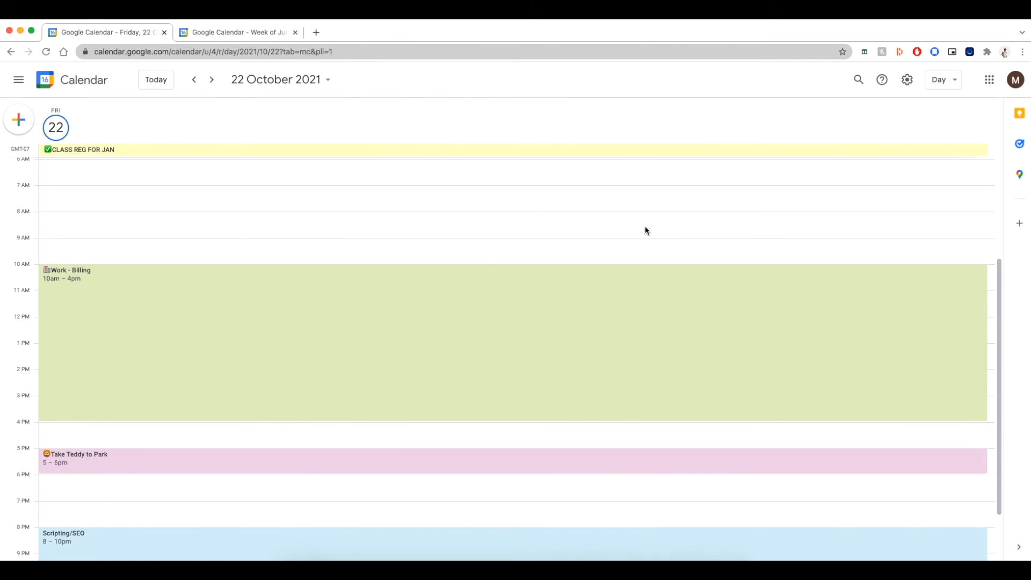
{"action": "key", "text": "m"}
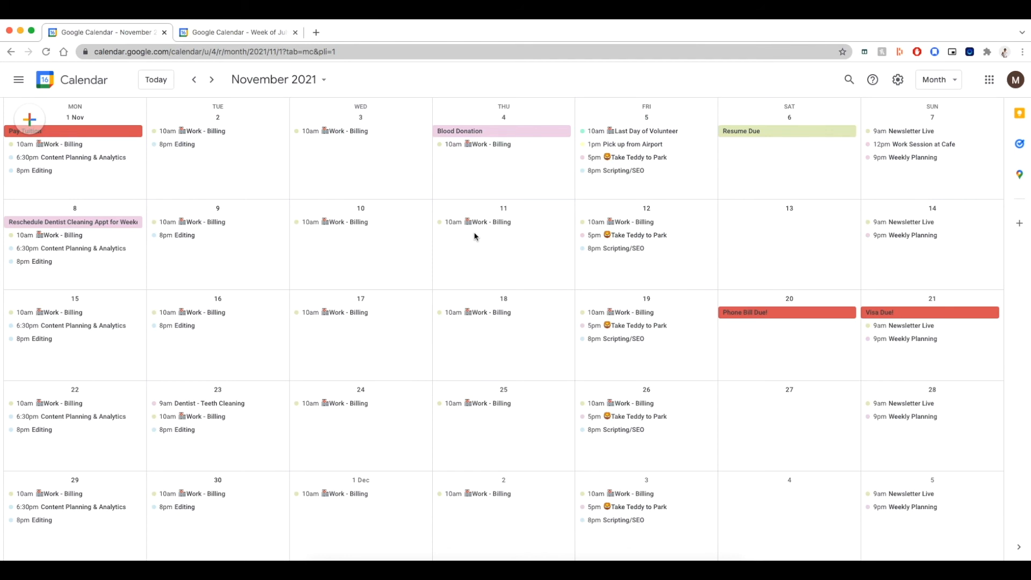
Switch to a single November week with w, then start a new 1 November event with c
{"action": "key", "text": "w"}
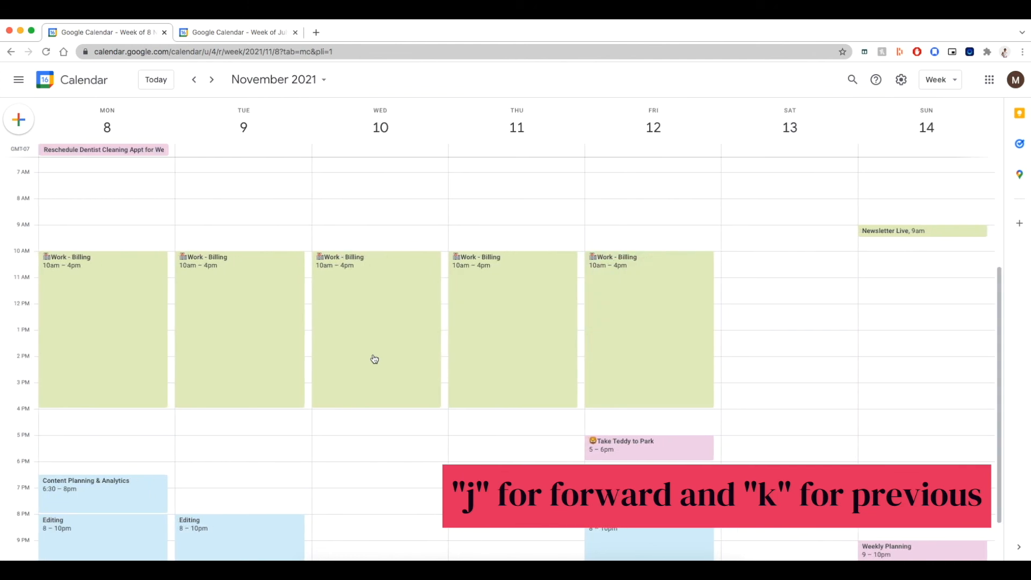
{"action": "key", "text": "c"}
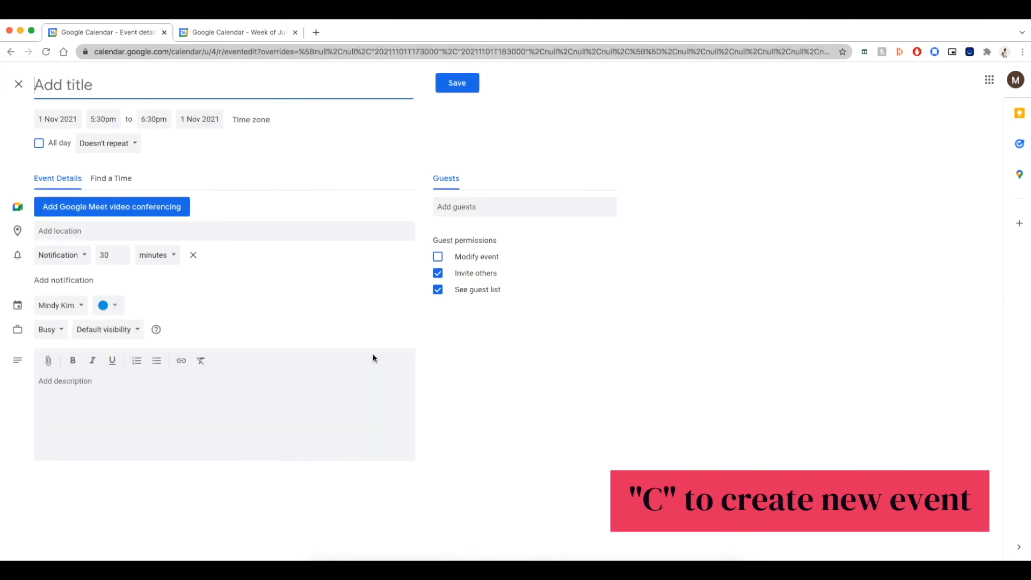
Close the untitled event without saving and show the full 2021 year with y
{"action": "left_click", "coordinate": [18, 85]}
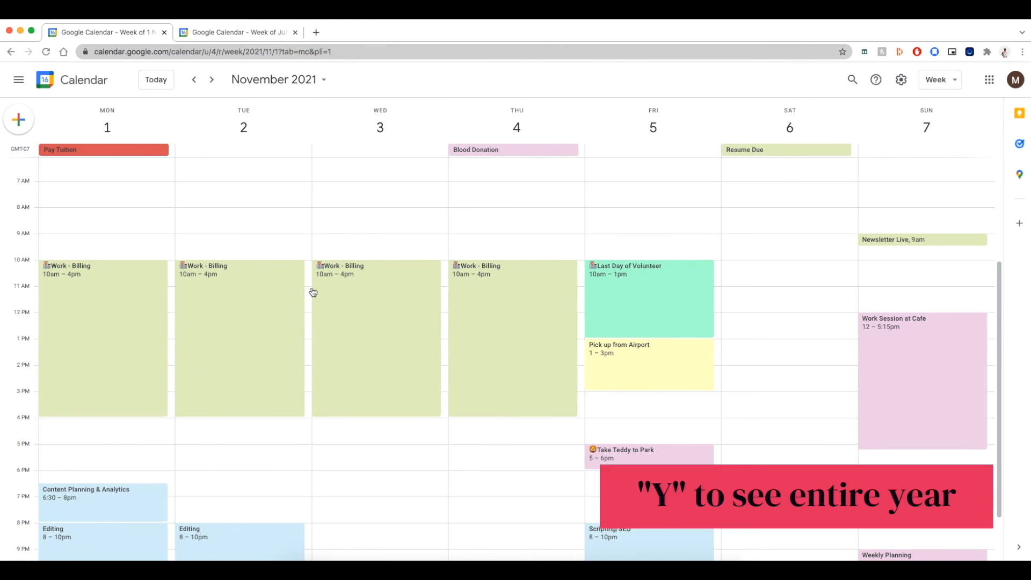
{"action": "key", "text": "y"}
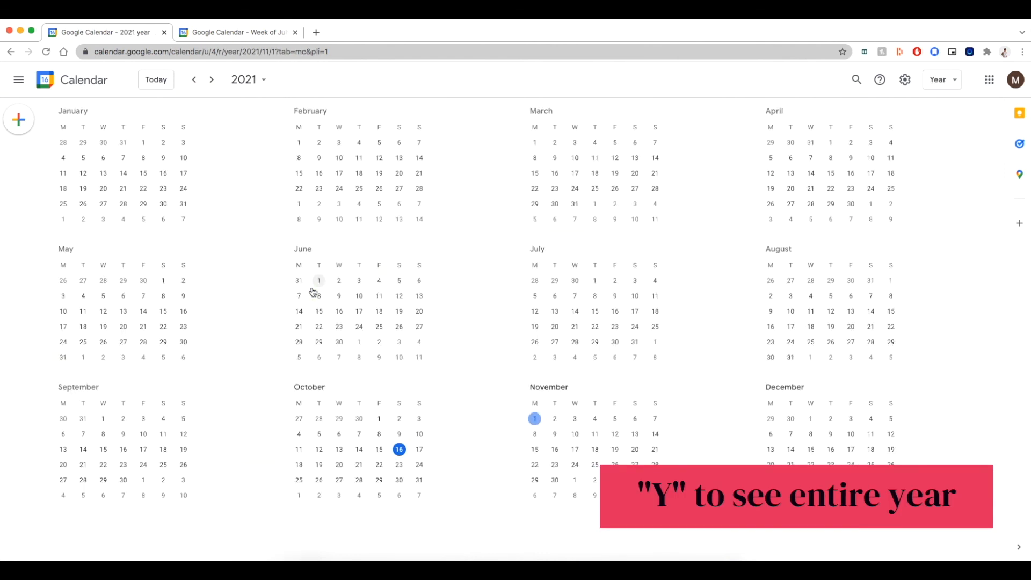